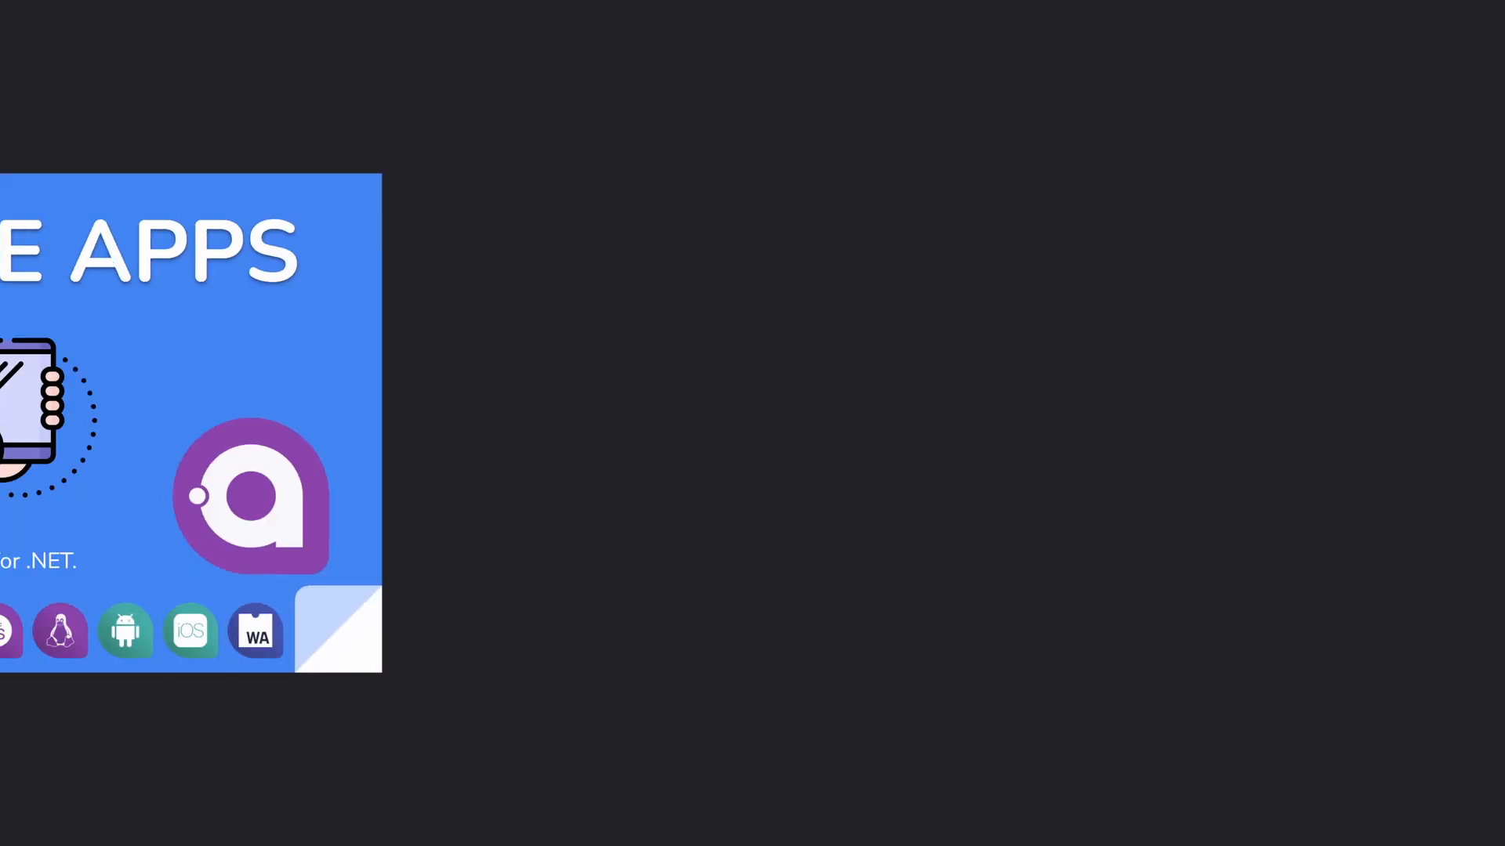
Launch CUSTOM.exe from the desktop once the intro finishes.
double_click(87, 26)
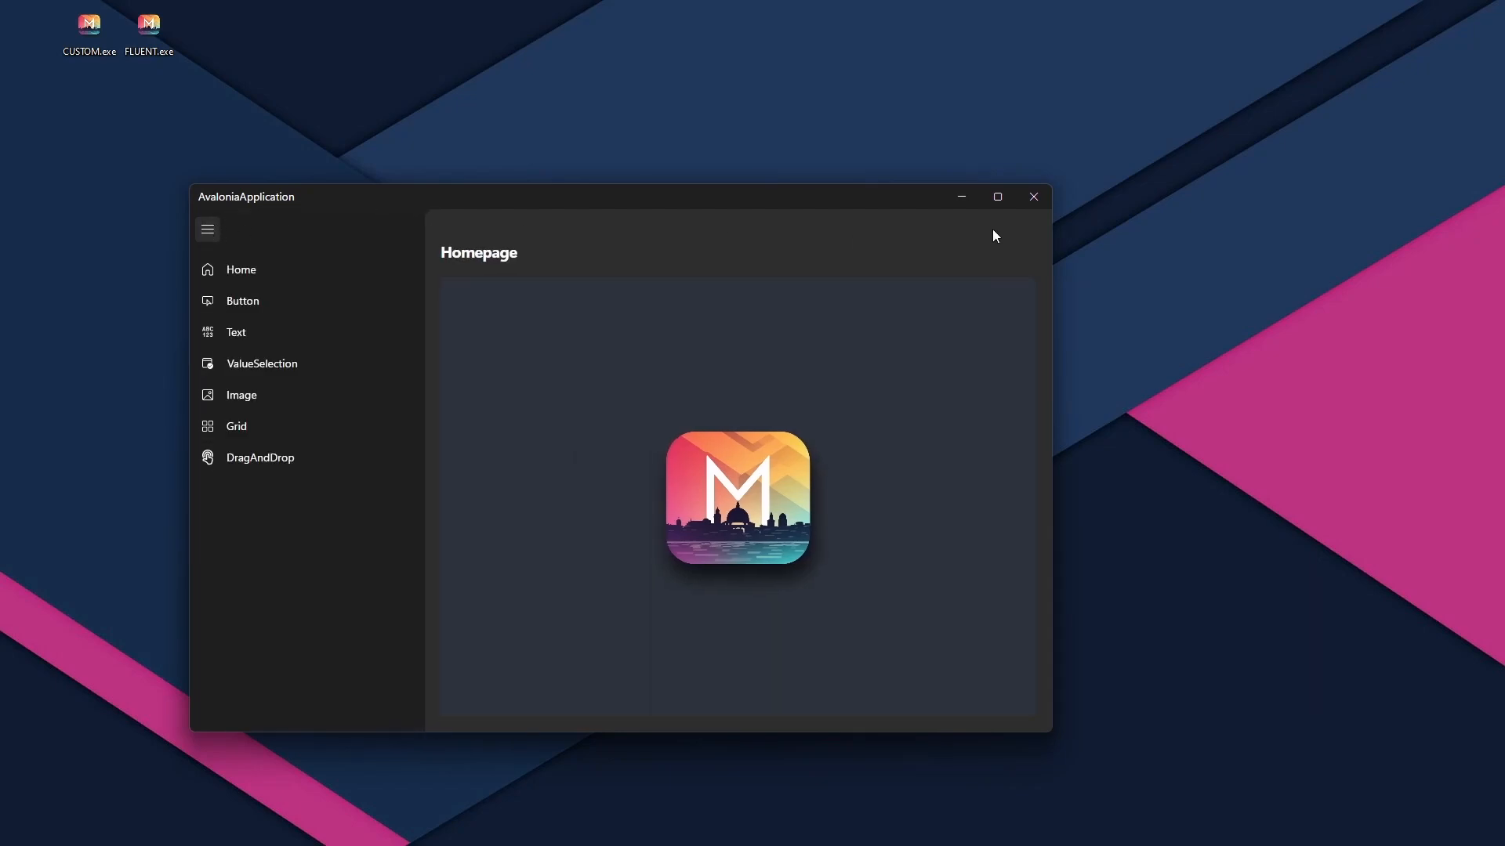
Close the CUSTOM.exe window after browsing its pages.
click(1033, 198)
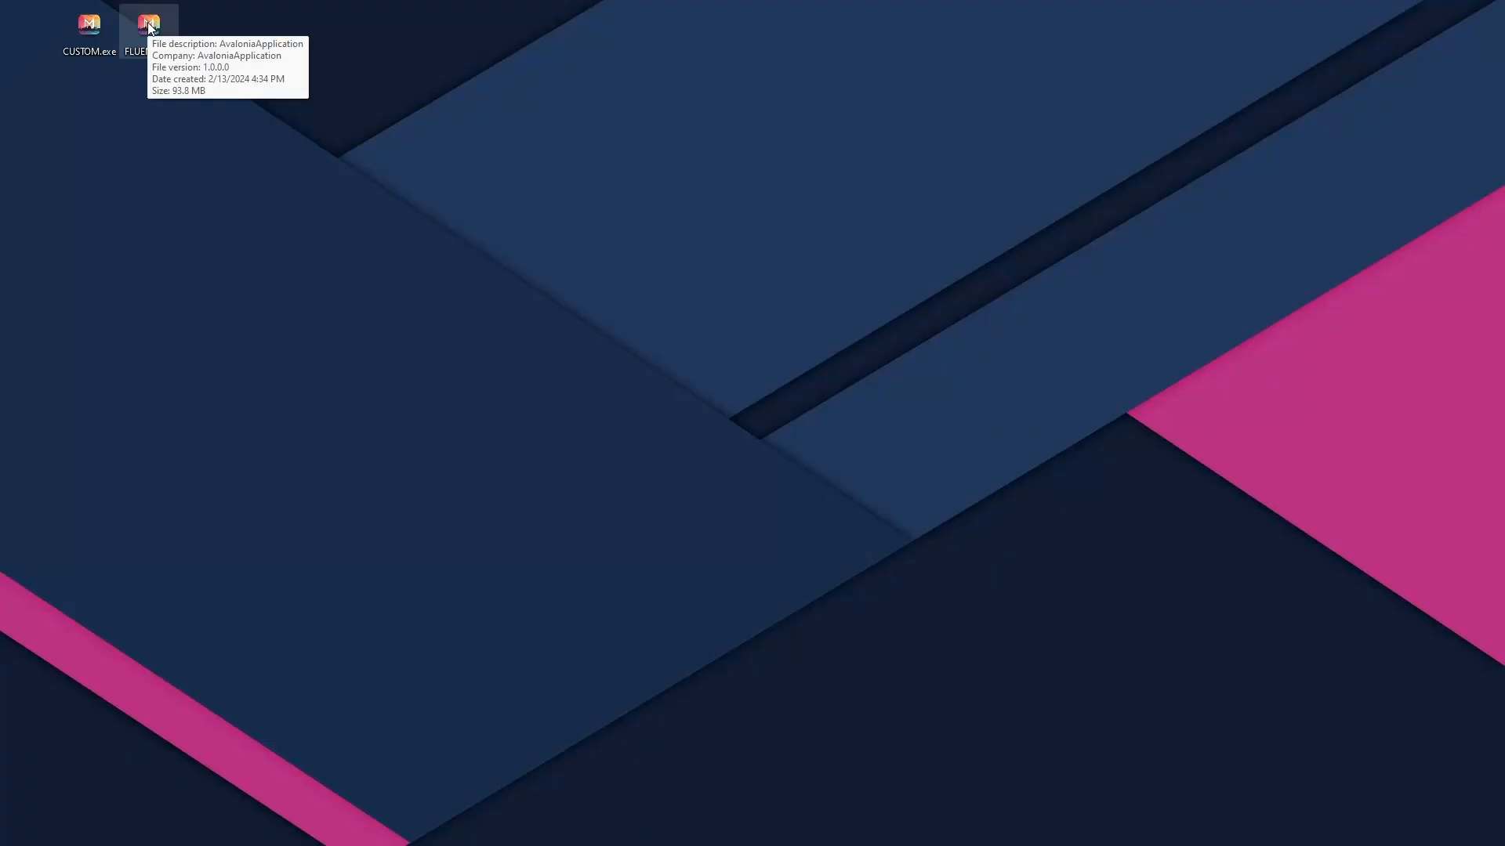
Launch FLUENT.exe and toggle its hamburger menu to browse the pages.
double_click(149, 24)
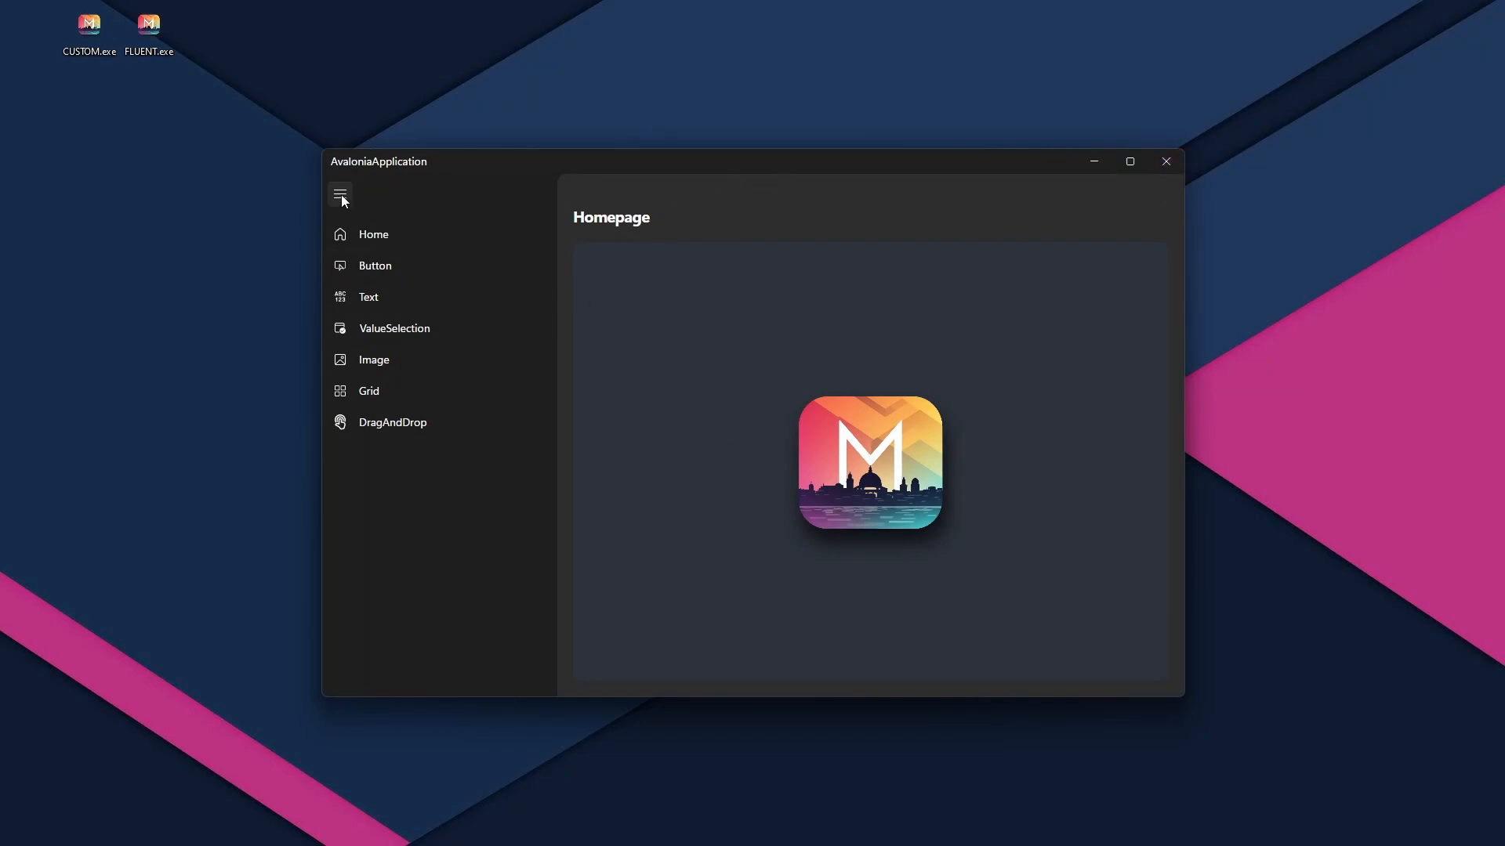
click(340, 195)
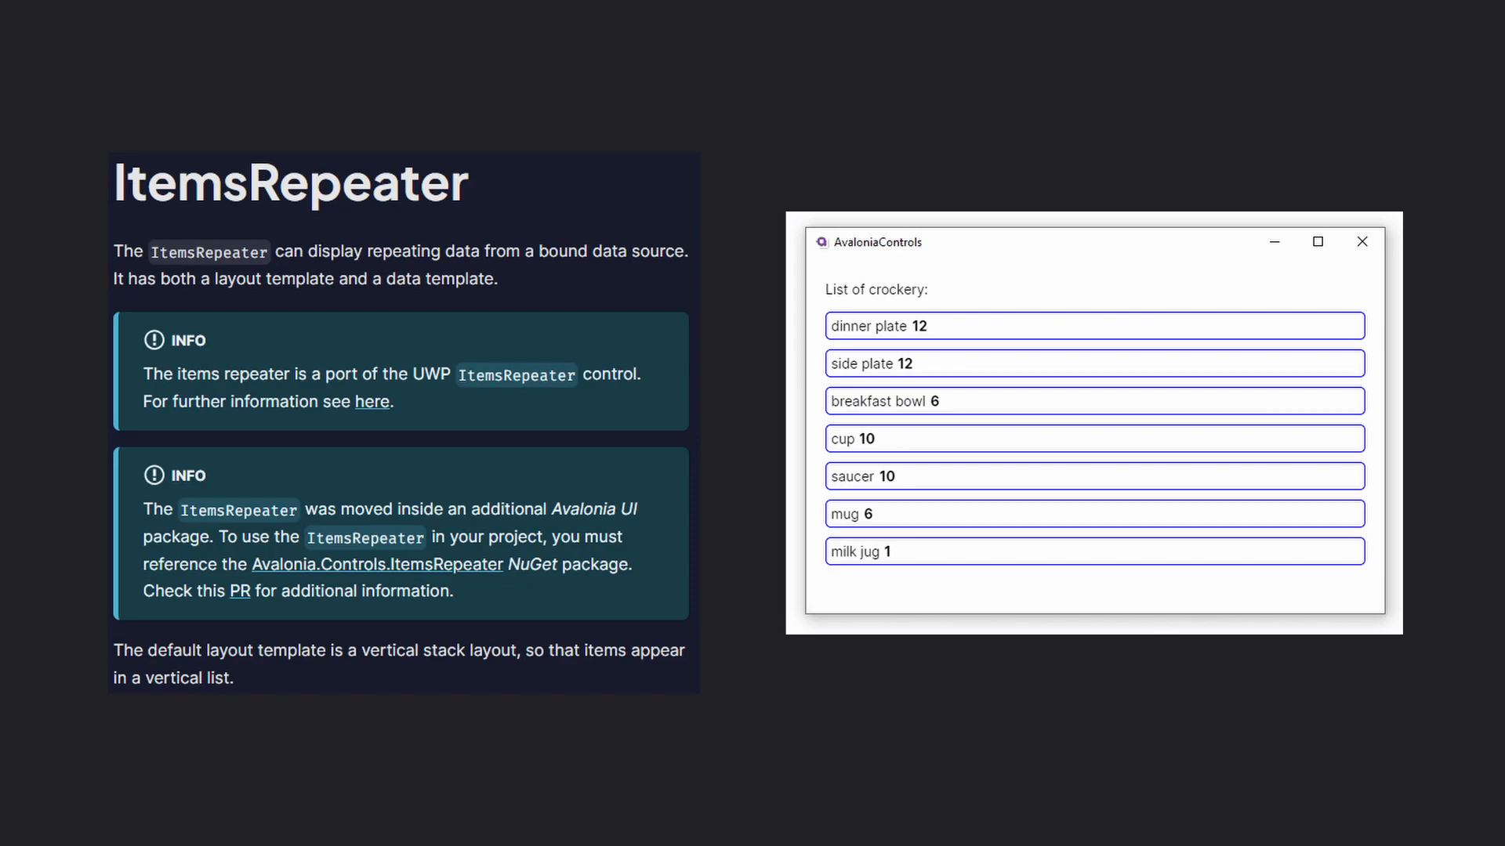
Follow the ItemsRepeater info-box link to its GitHub pull request.
click(241, 590)
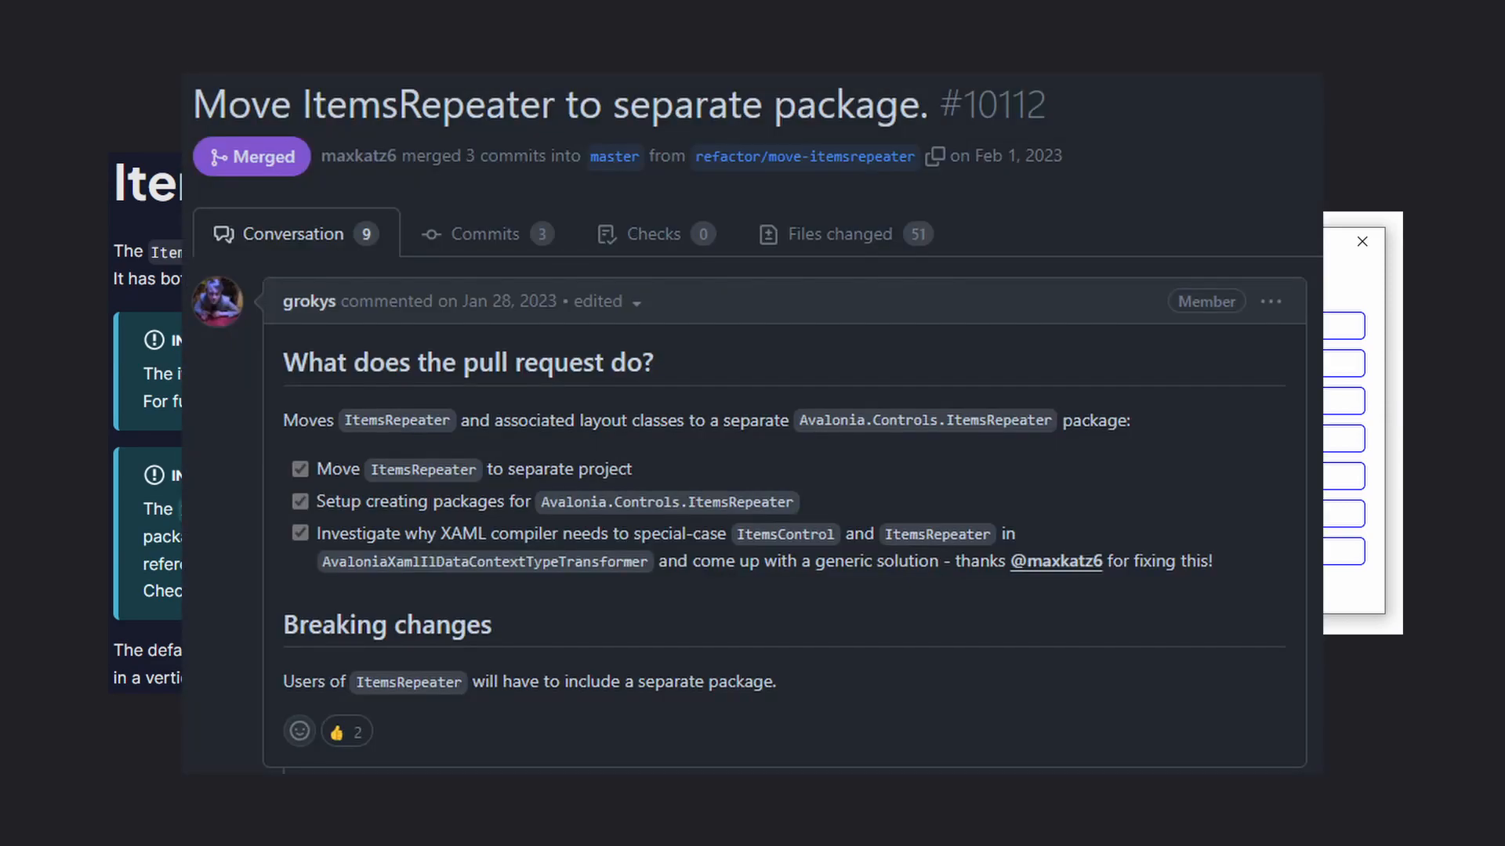